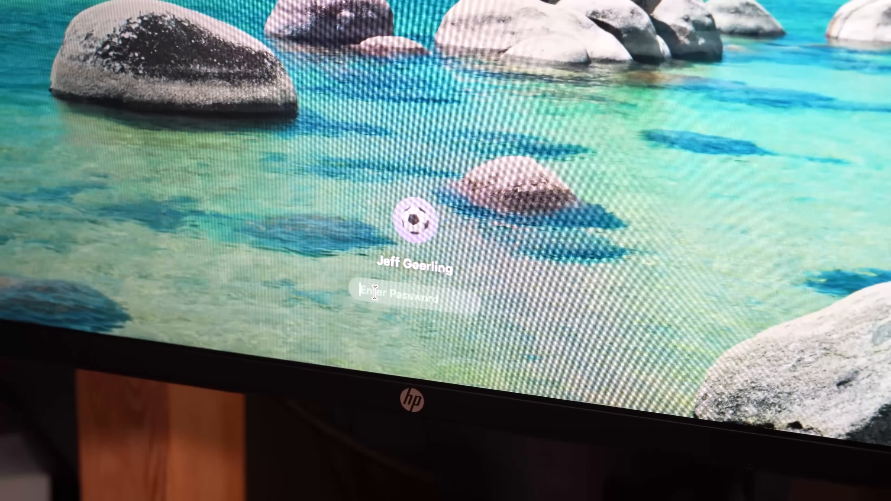
Step: Log in with the account password and turn on FileVault from the 'Your Mac is Ready' prompt
type("password")
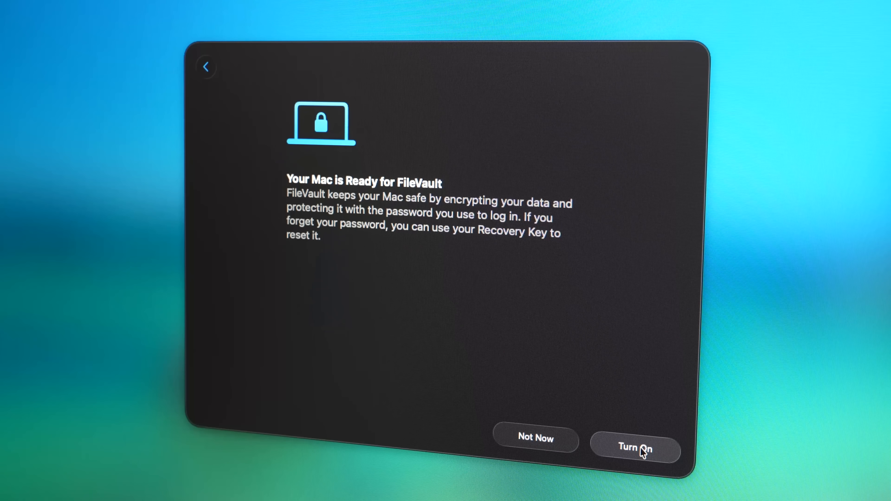
left_click(634, 448)
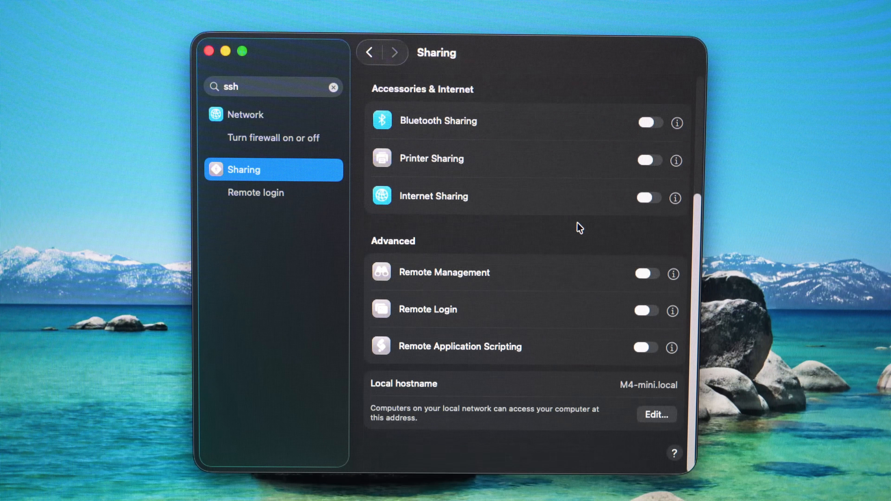
Step: Switch on Remote Login with full disk access and confirm with Done
left_click(646, 310)
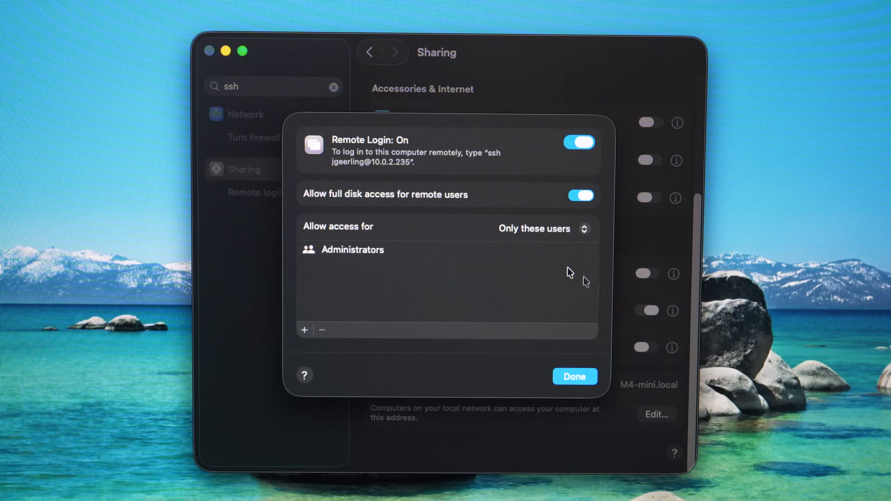
mouse_move(432, 196)
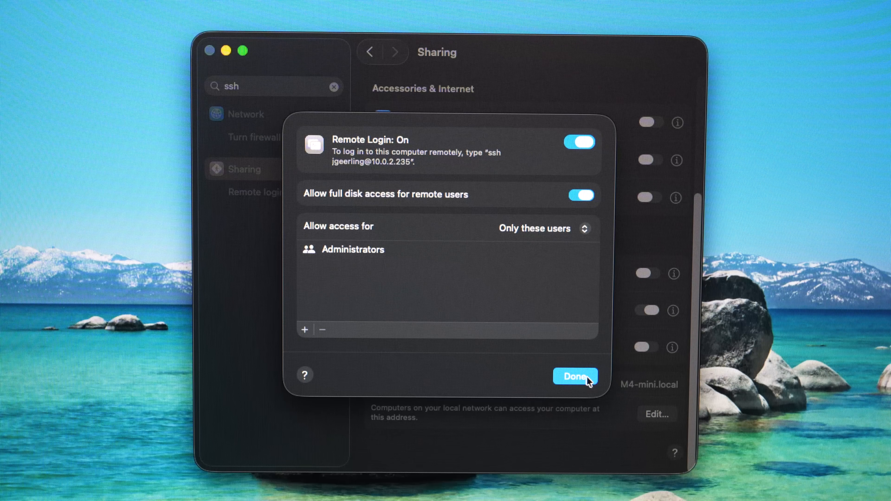
left_click(574, 377)
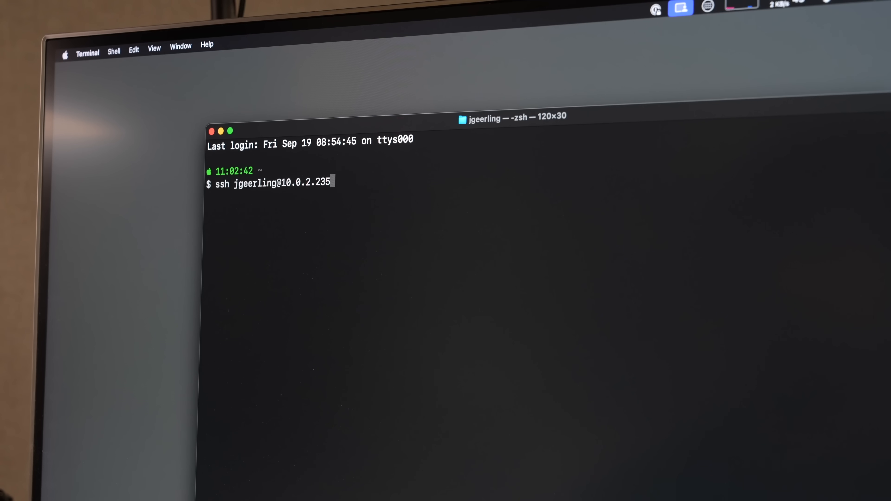
Step: Run the SSH attempt to 10.0.2.235, see 'Connection reset by peer', then ping 10.0.2.235
key("Return")
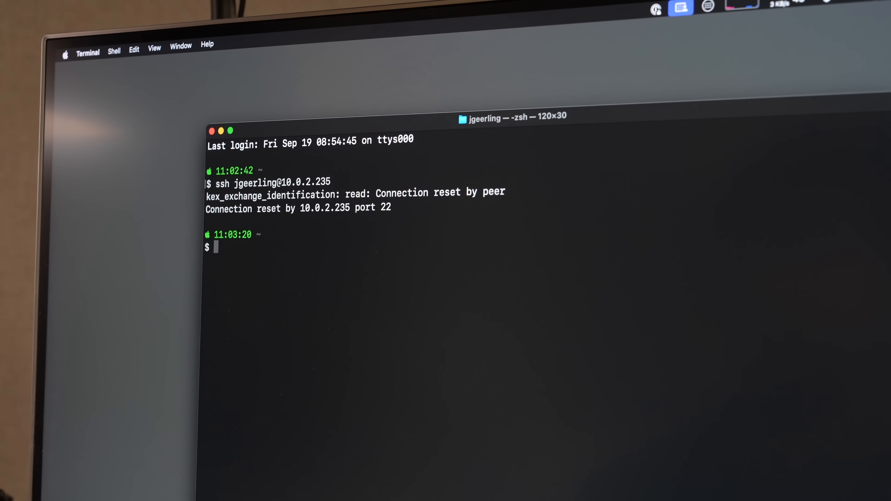
type("ping 10.0.2.235")
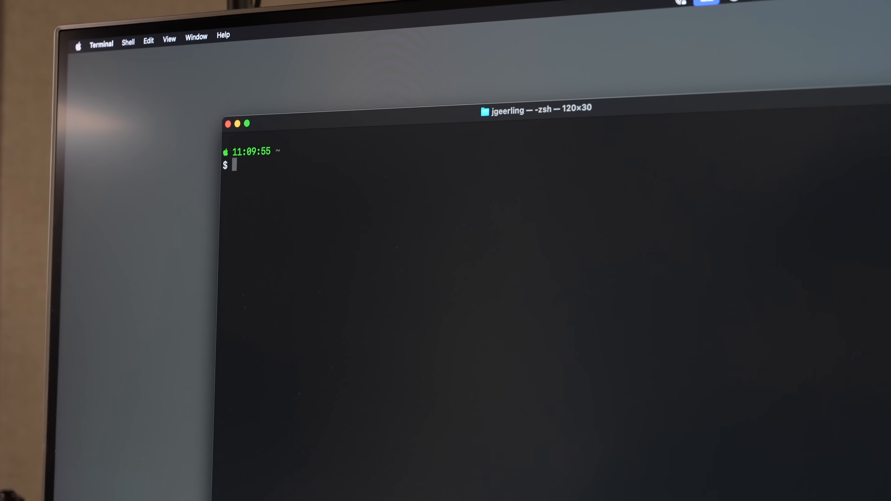
Step: SSH as jgeerling to 10.0.2.213, submit the password to unlock the system, and reconnect
type("ssh jgeerling@10.0.2.213")
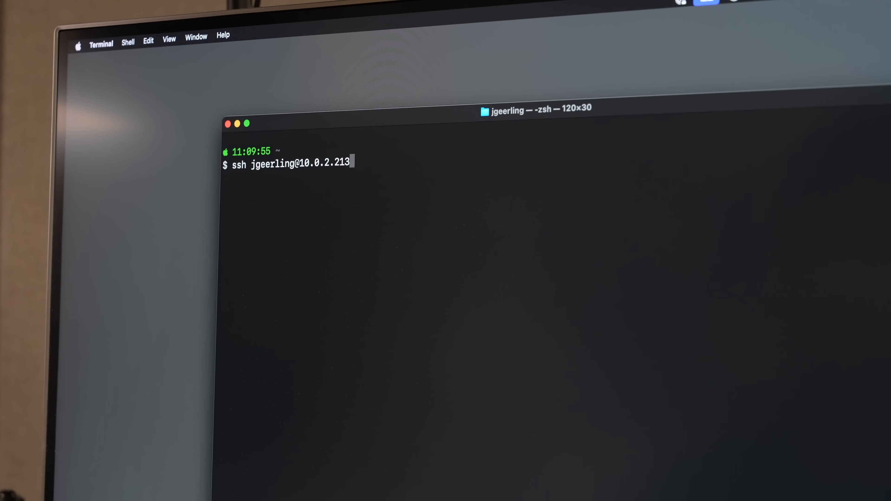
key("Return")
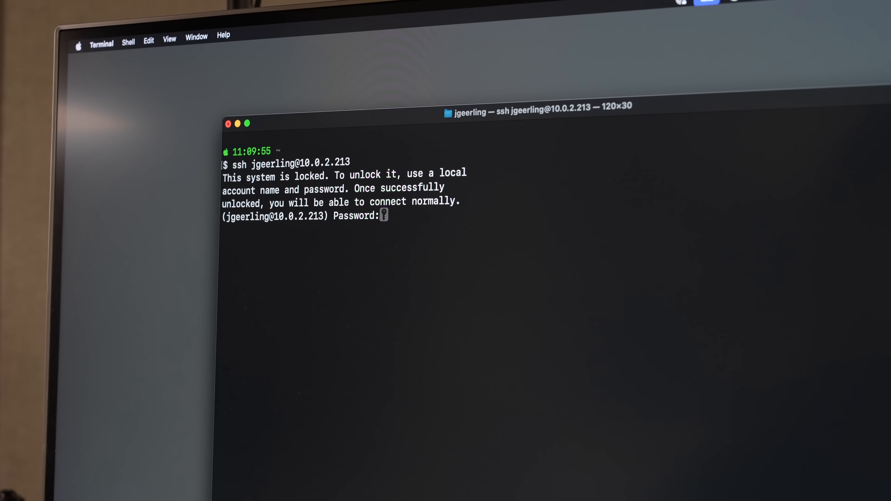
key("Return")
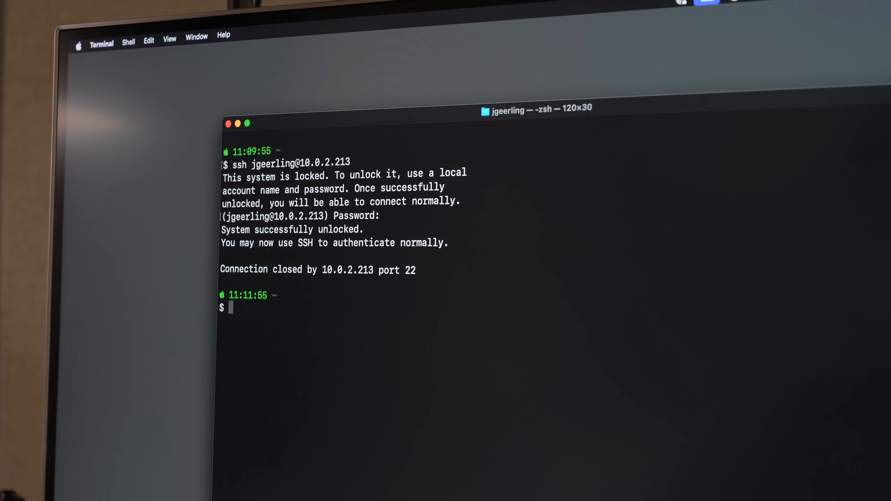
type("ssh jgeerling@10.0.2.213")
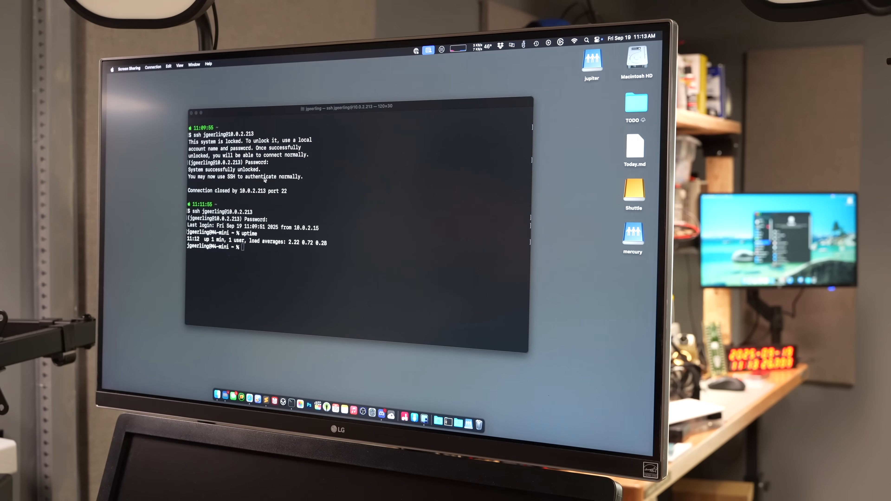
mouse_move(309, 207)
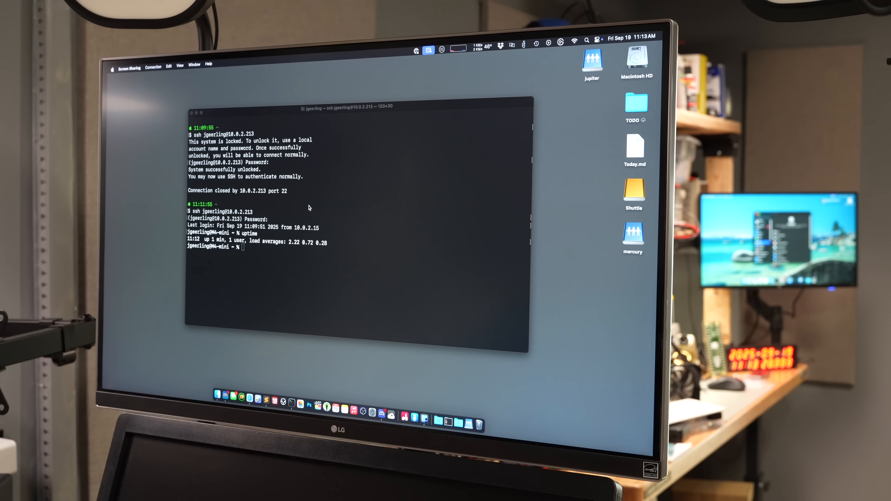